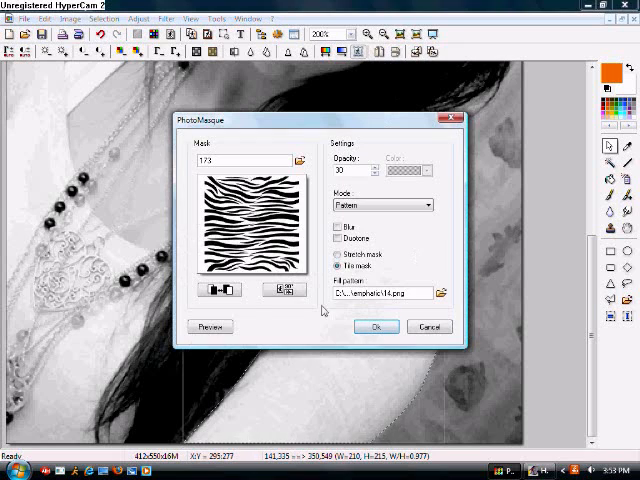
# Apply the zebra-stripe PhotoMasque to the shirt and fade it to 80% opacity.
pyautogui.click(376, 326)
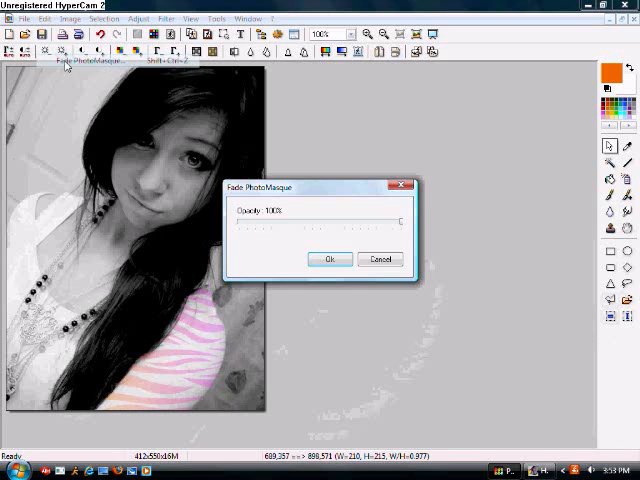
pyautogui.moveTo(398, 221); pyautogui.dragTo(345, 221)
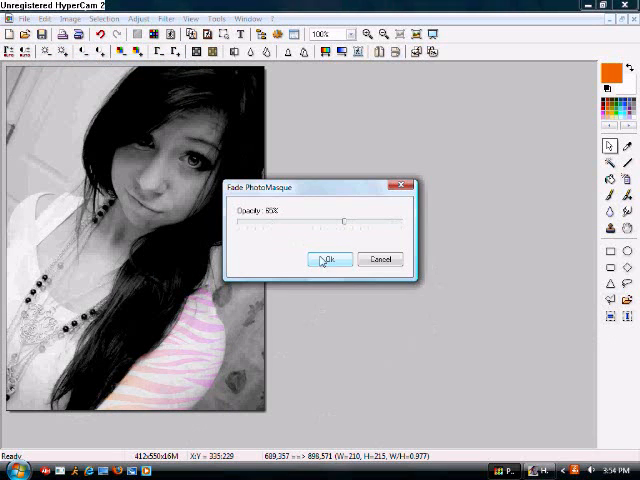
pyautogui.click(327, 259)
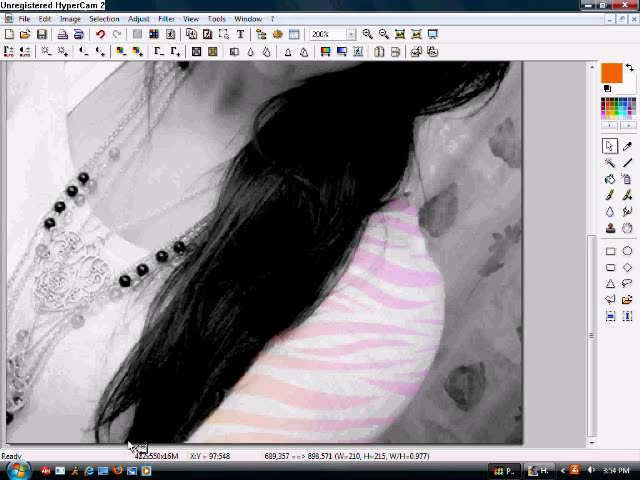
pyautogui.moveTo(146, 413)
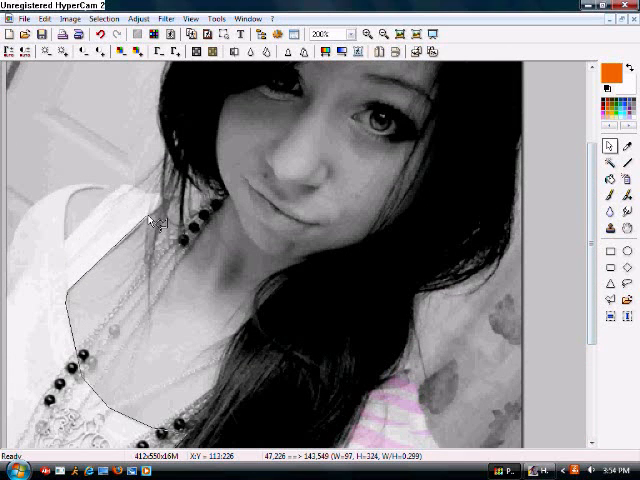
pyautogui.moveTo(148, 199)
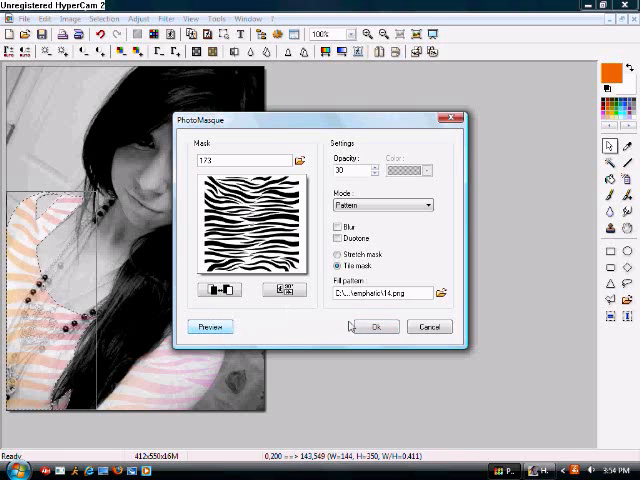
# Apply the zebra-stripe PhotoMasque pattern to the selected left shirt area.
pyautogui.click(373, 327)
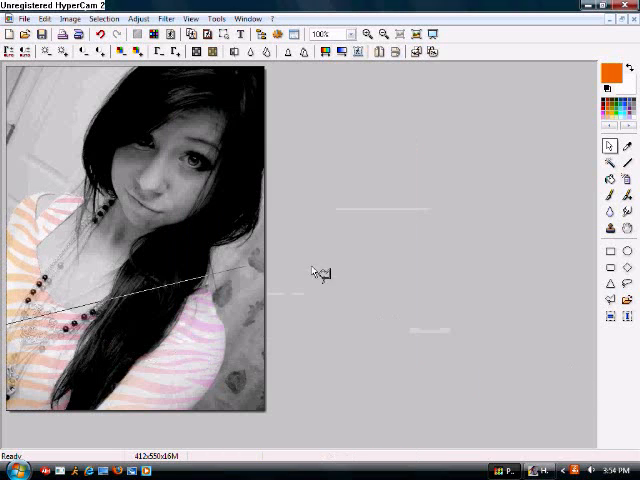